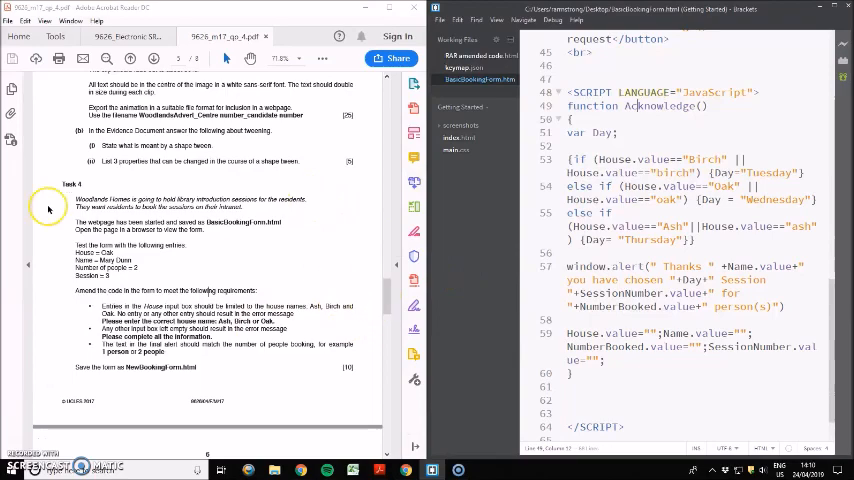
# - Scroll down through the Task 4 booking form requirements in Acrobat Reader
pyautogui.scroll(-3)
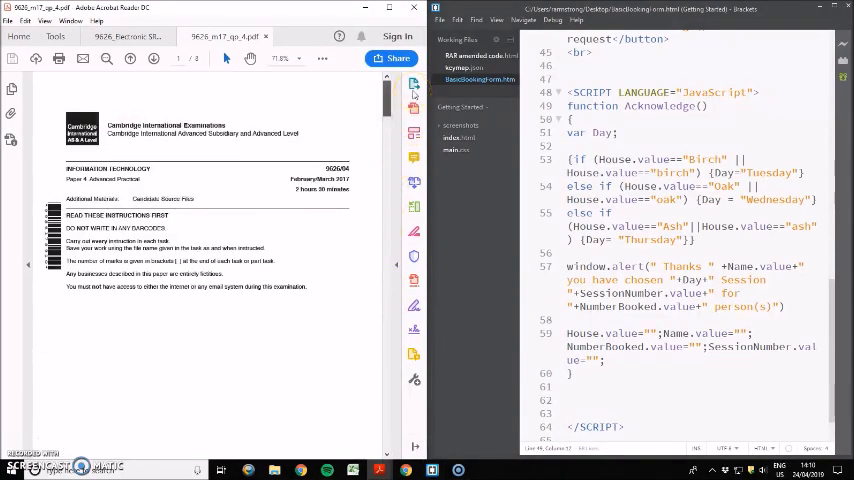
pyautogui.scroll(-3)
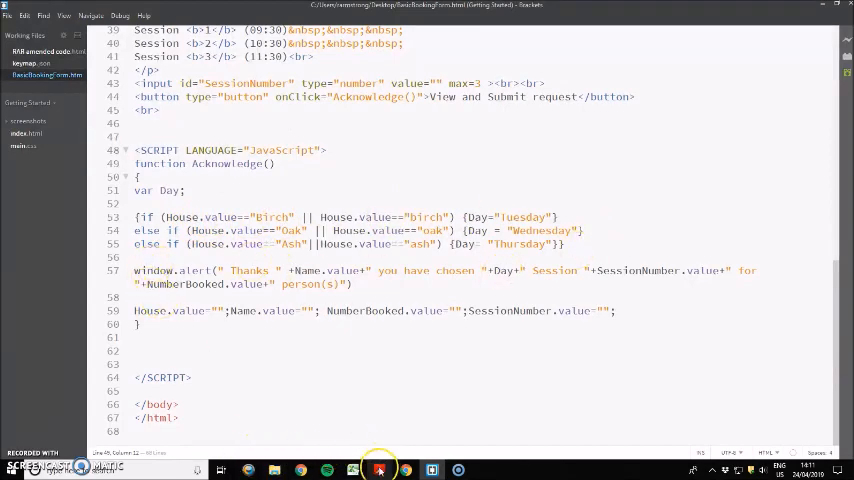
# - Insert an if line testing House.value above window.alert, modelled on the Birch check
pyautogui.click(378, 469)
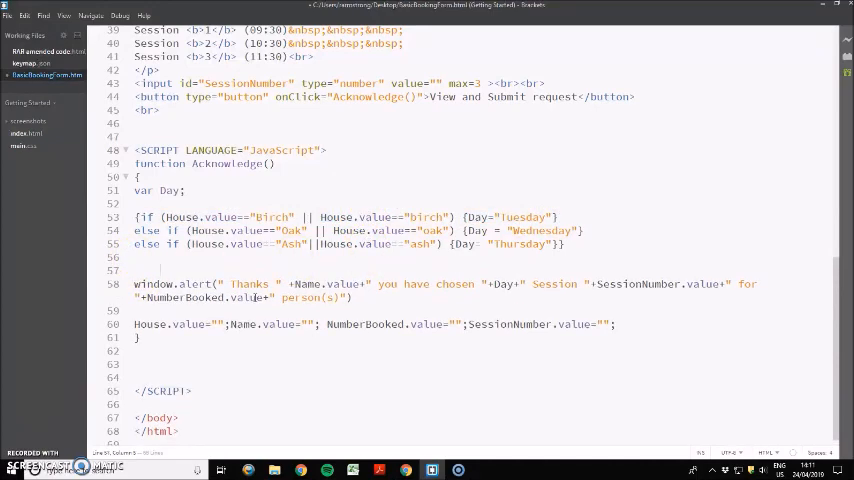
pyautogui.write('{if (House.value=="Birch" || House.value=="birch") {Day="Tuesday"}')
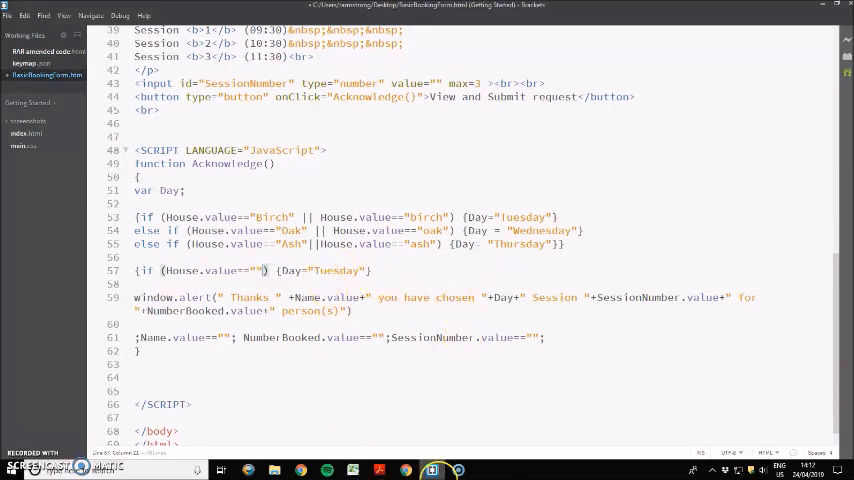
pyautogui.click(379, 470)
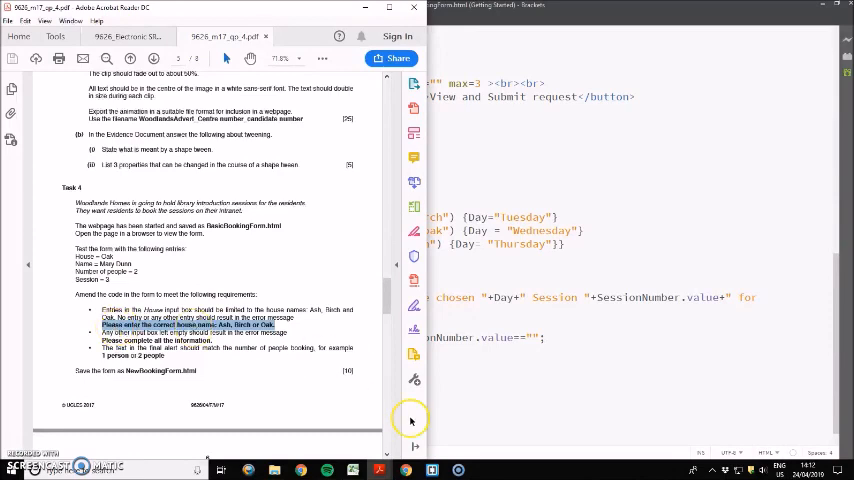
# - Set the blank-house message to 'Please enter the correct house name: Ash, Birch or Oak.'
pyautogui.click(430, 468)
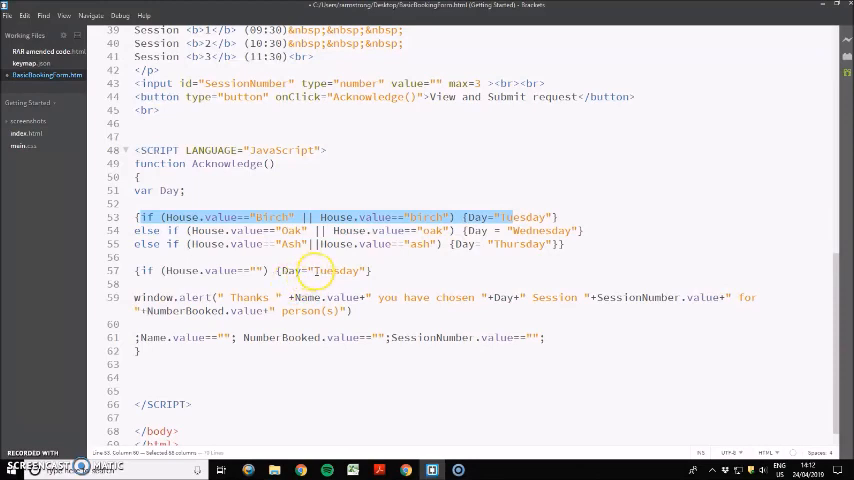
pyautogui.write('Please enter the correct house name: Ash, Birch or Oak.')
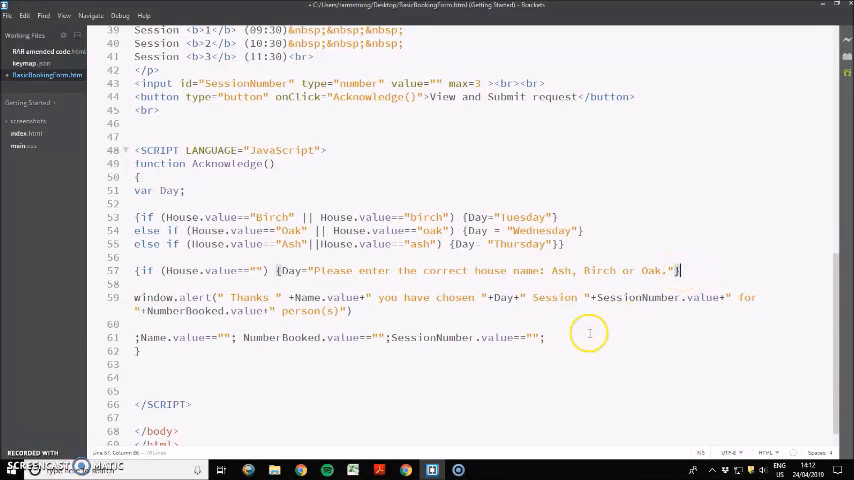
pyautogui.moveTo(633, 291)
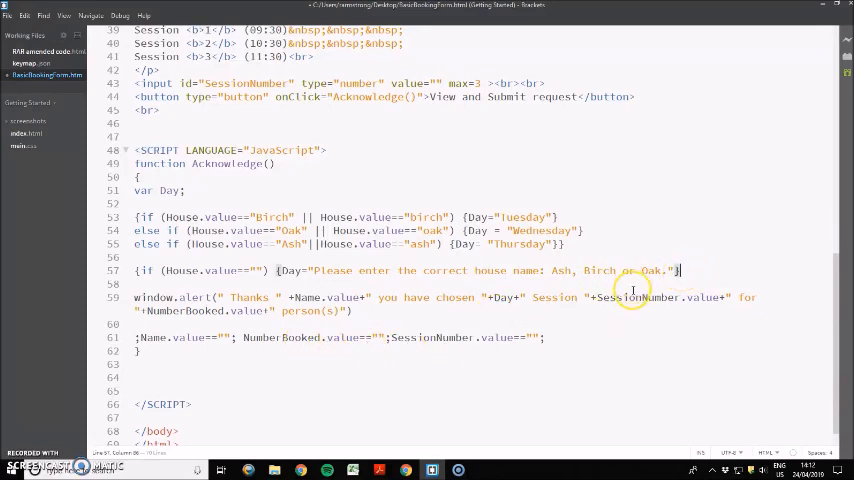
pyautogui.moveTo(355, 263)
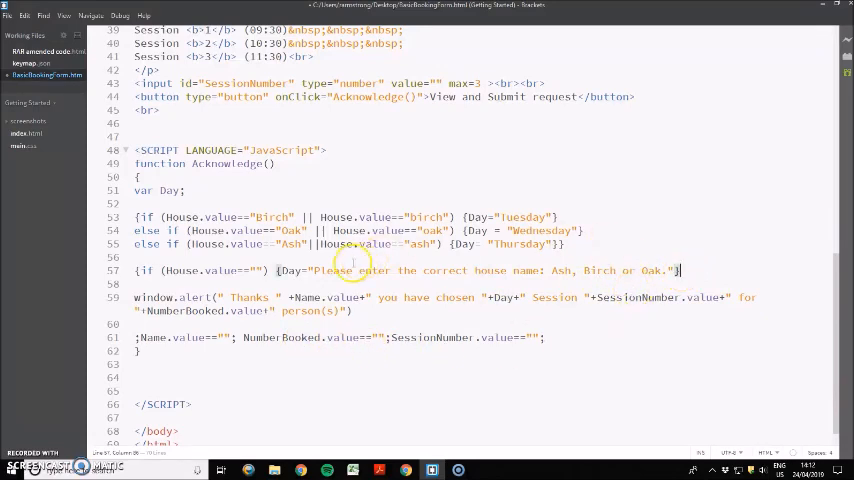
pyautogui.moveTo(637, 259)
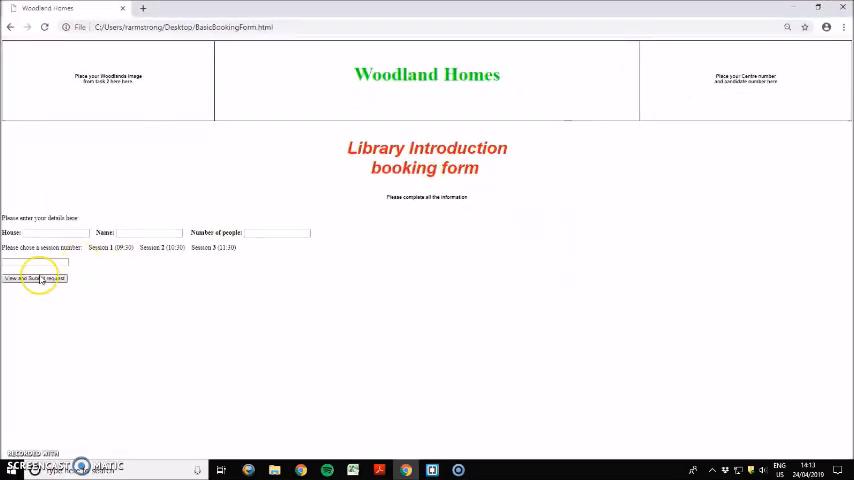
# - Submit the form in Chrome to test it, then close the browser preview
pyautogui.click(35, 278)
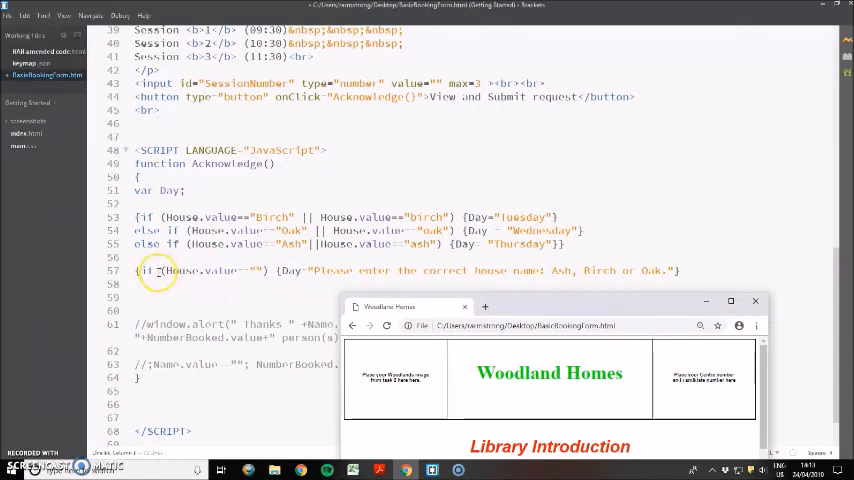
pyautogui.click(755, 300)
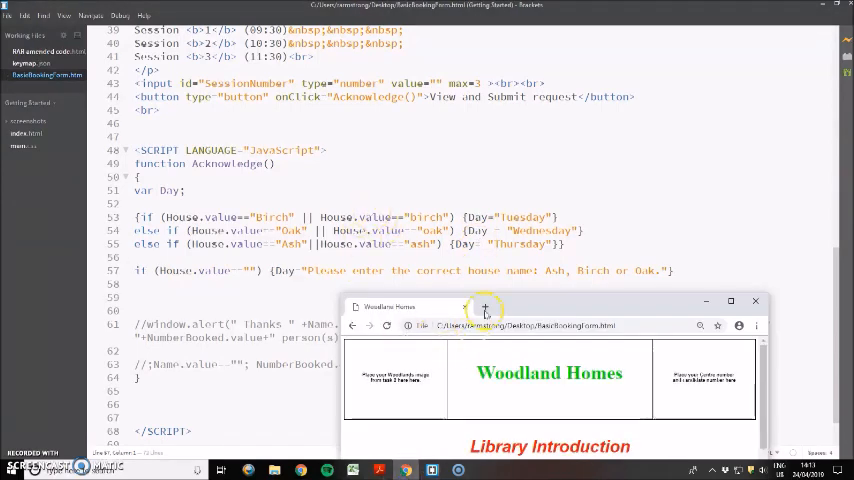
pyautogui.click(730, 300)
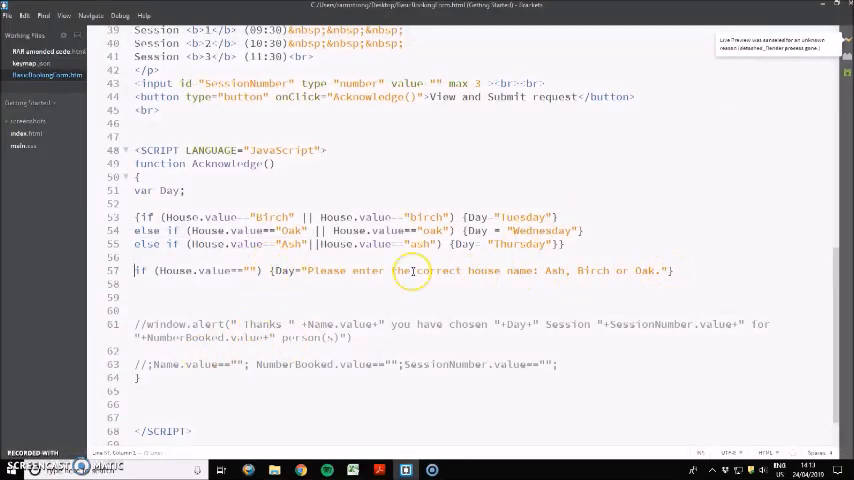
# - Change the blank-house check to window.alert the Ash, Birch or Oak message
pyautogui.click(240, 270)
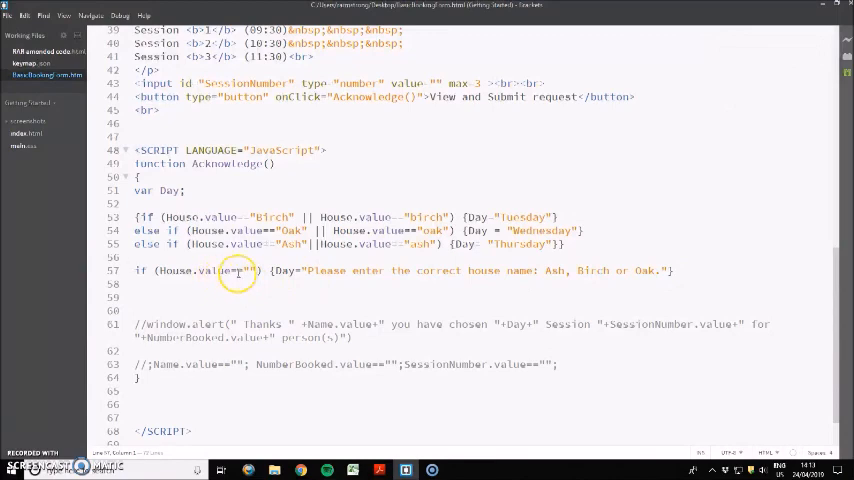
pyautogui.moveTo(303, 270)
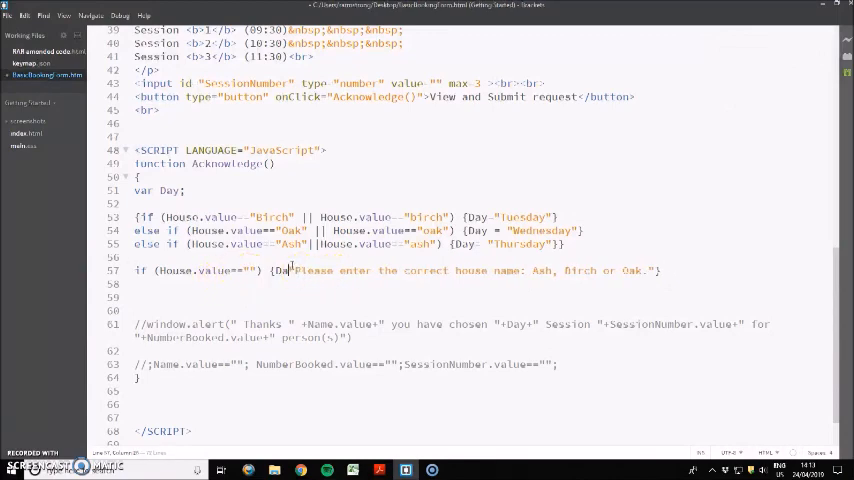
pyautogui.write('W')
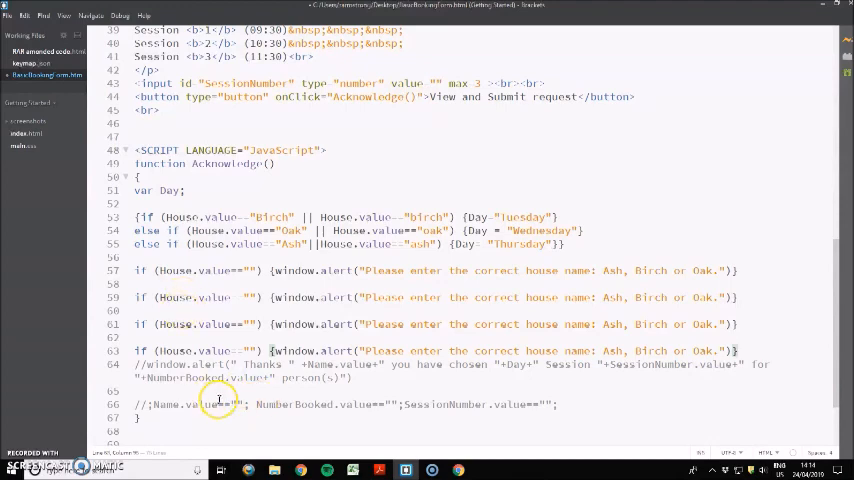
# - Move Name into a copied check and change messages to 'Please complete all the information.'
pyautogui.doubleClick(183, 404)
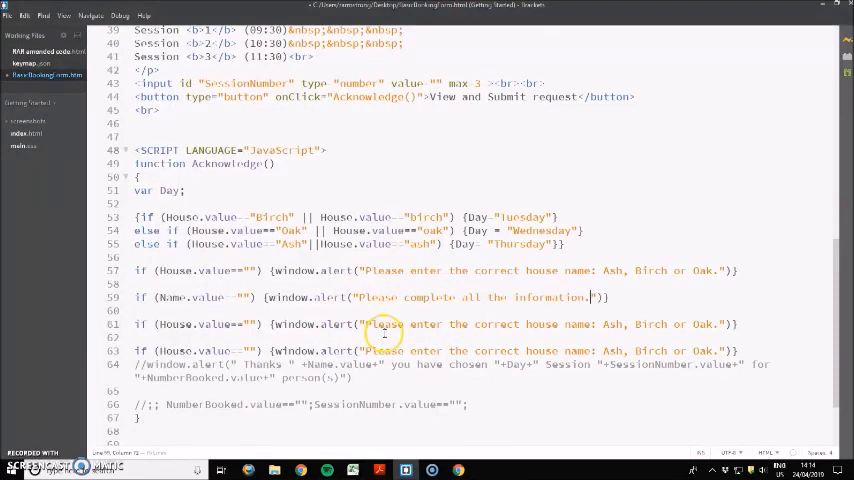
pyautogui.click(162, 324)
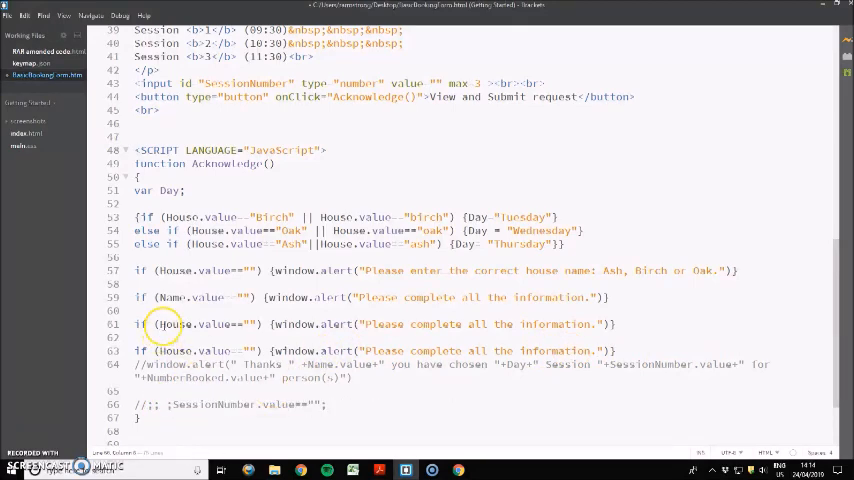
pyautogui.doubleClick(207, 324)
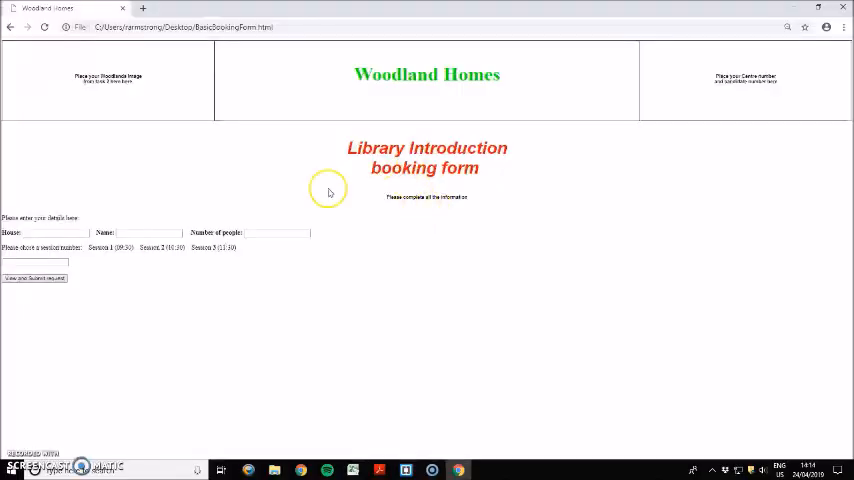
# - Submit the blank form in Chrome and dismiss the complete-all-information alert
pyautogui.click(34, 278)
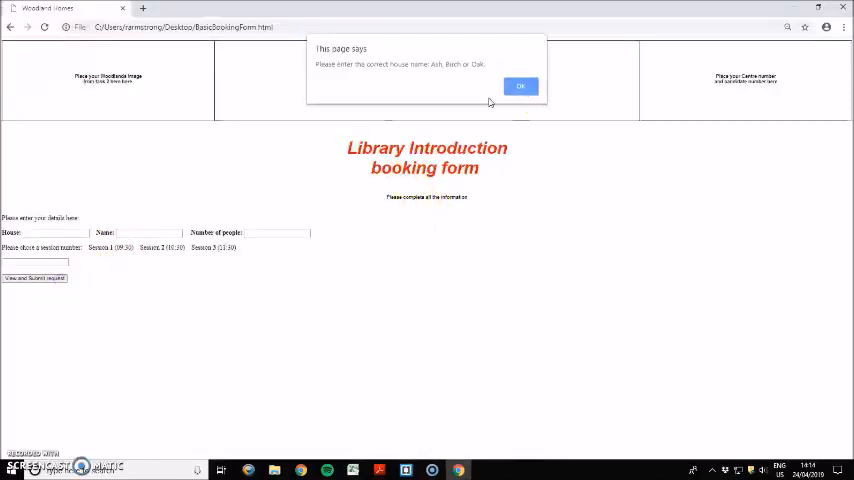
pyautogui.click(520, 86)
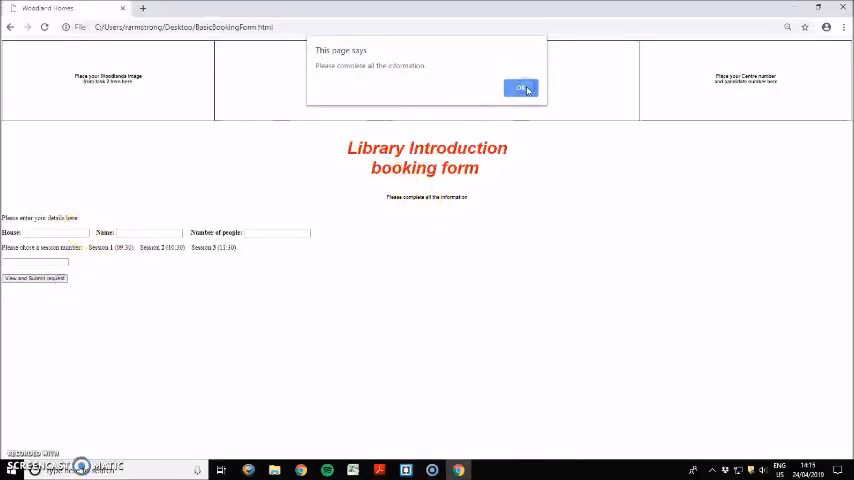
pyautogui.click(521, 88)
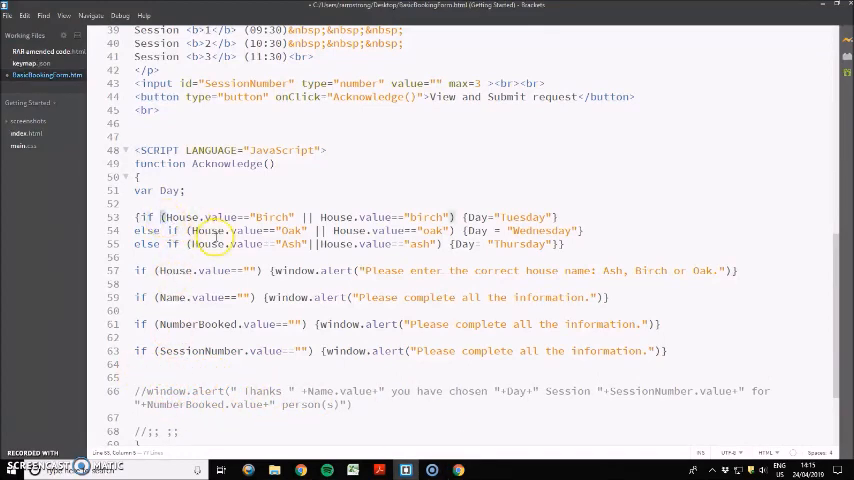
# - Duplicate the SessionNumber check and change its condition to NumberBooked.value==1
pyautogui.doubleClick(215, 324)
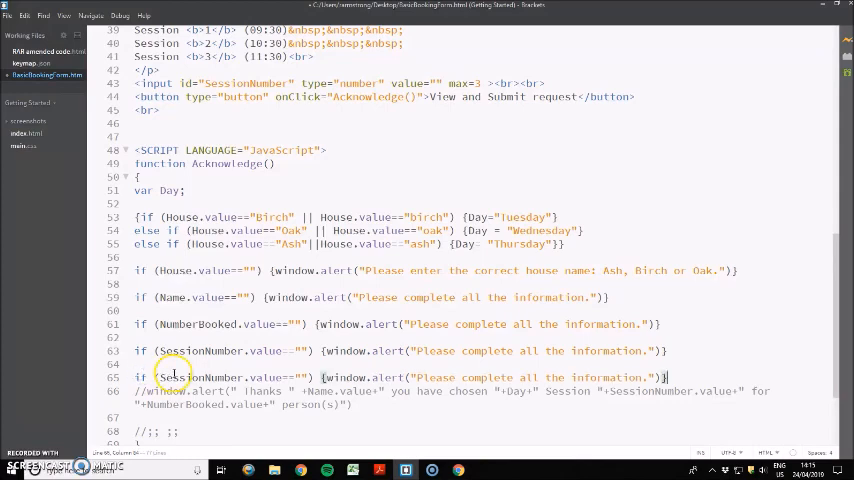
pyautogui.doubleClick(222, 377)
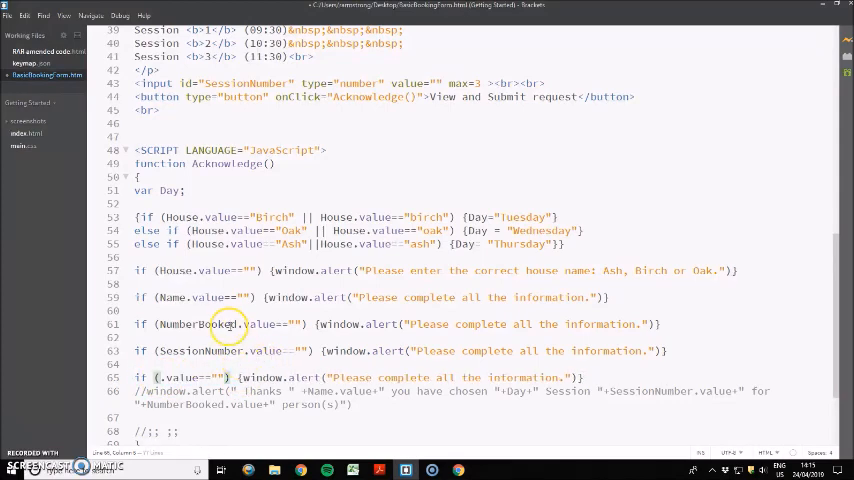
pyautogui.doubleClick(217, 324)
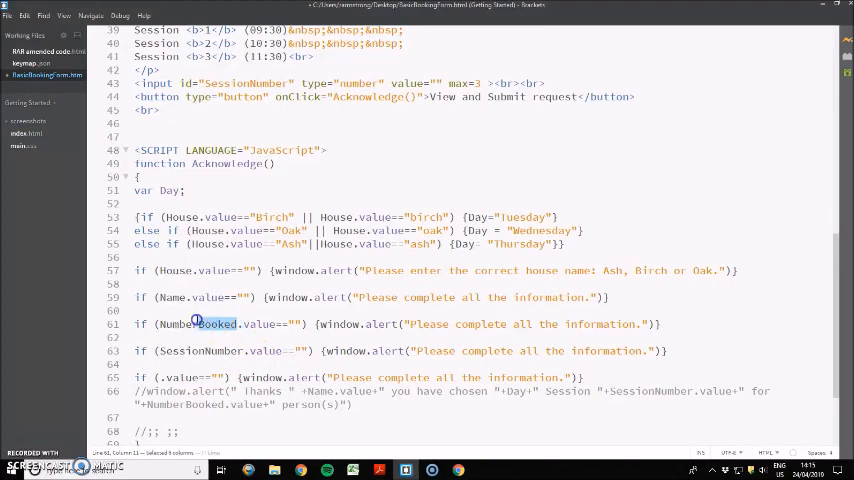
pyautogui.press('Delete')
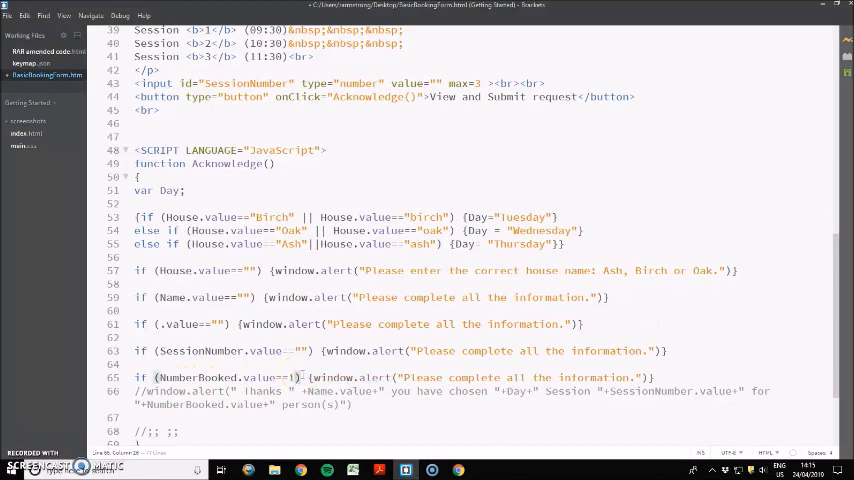
# - Move the thank-you alert into the new condition and change person(s) to singular person
pyautogui.doubleClick(450, 377)
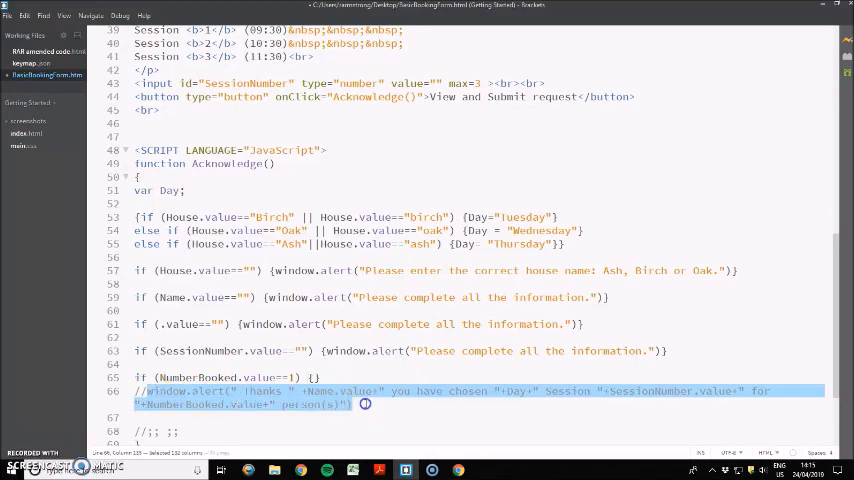
pyautogui.press('Delete')
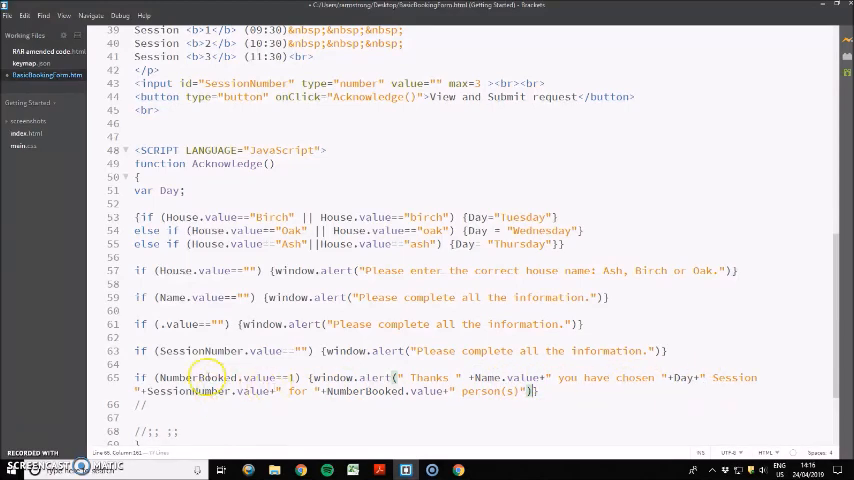
pyautogui.moveTo(487, 392)
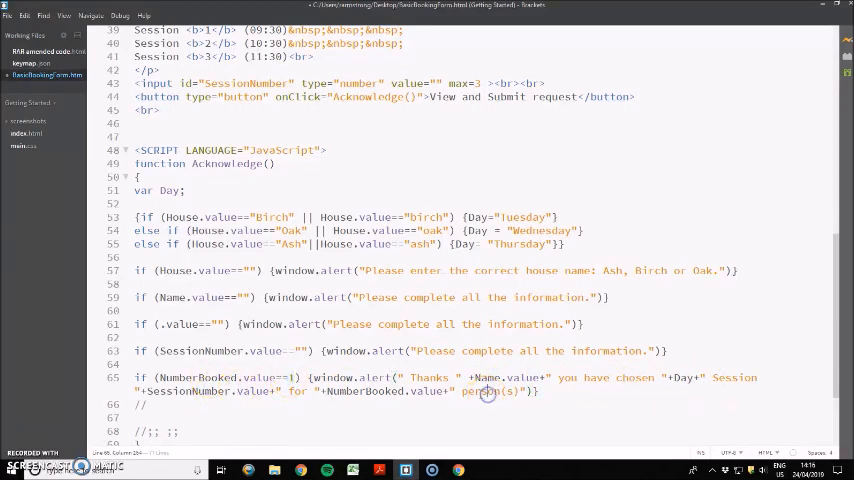
pyautogui.doubleClick(505, 391)
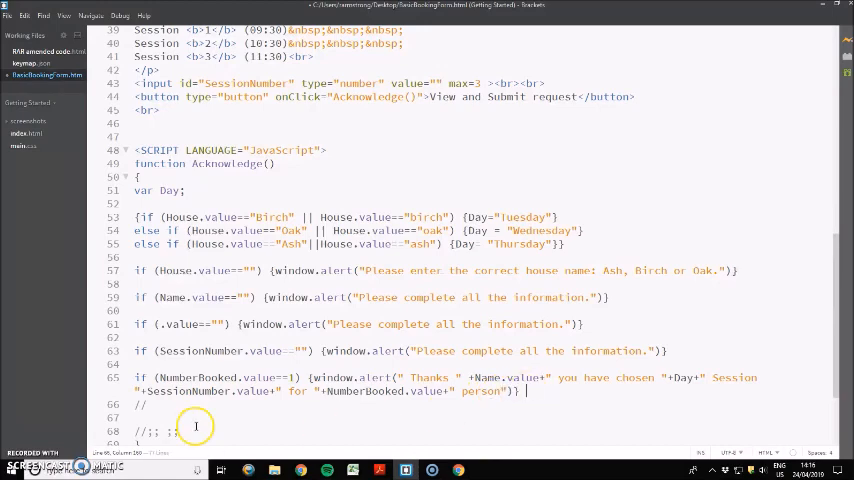
pyautogui.scroll(-3)
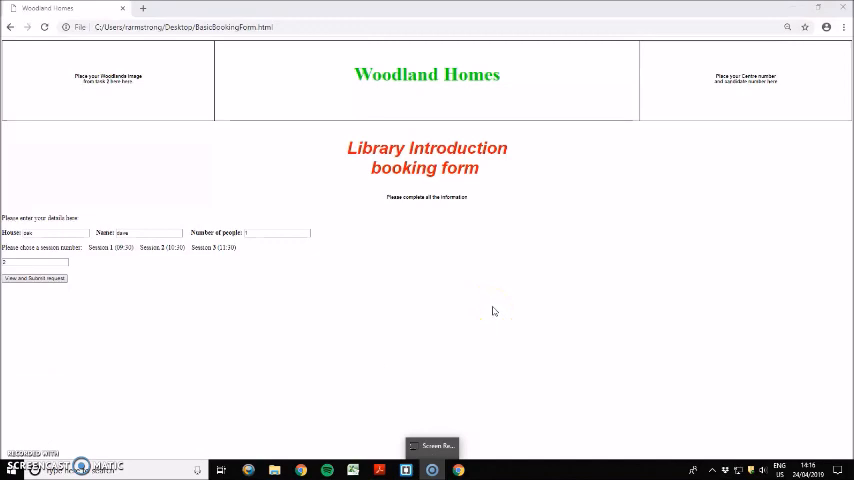
pyautogui.moveTo(471, 428)
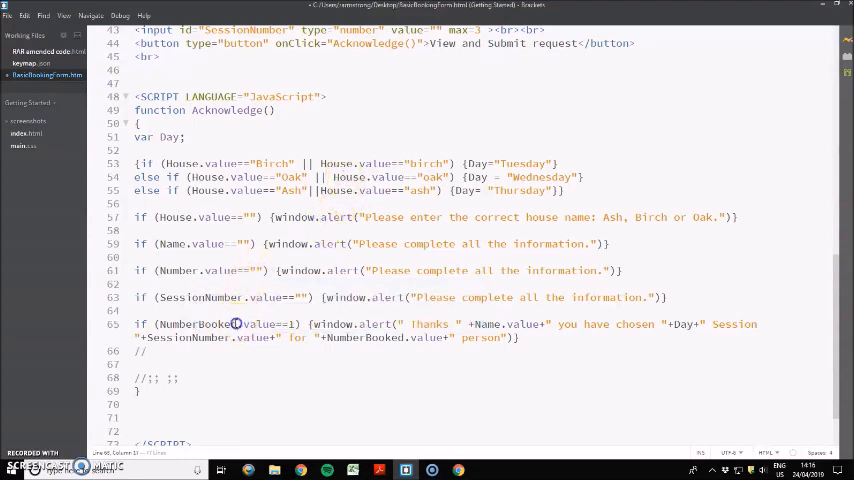
# - Copy NumberBooked from line 65 back into the line 61 blank-number check
pyautogui.doubleClick(197, 324)
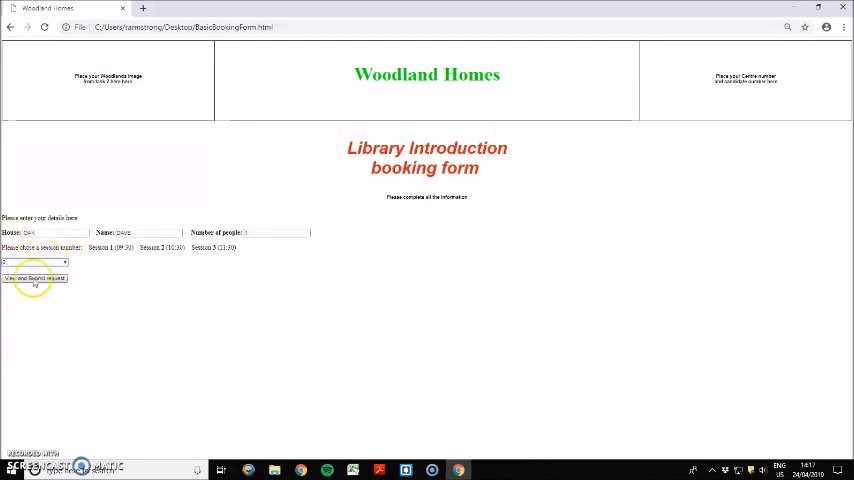
# - Submit the form in Chrome and dismiss the singular thank-you alert for 1 person
pyautogui.click(34, 278)
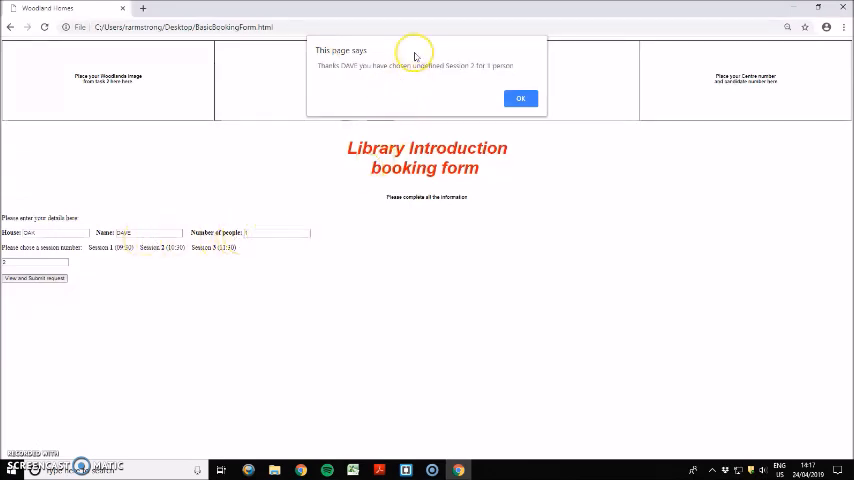
pyautogui.click(520, 98)
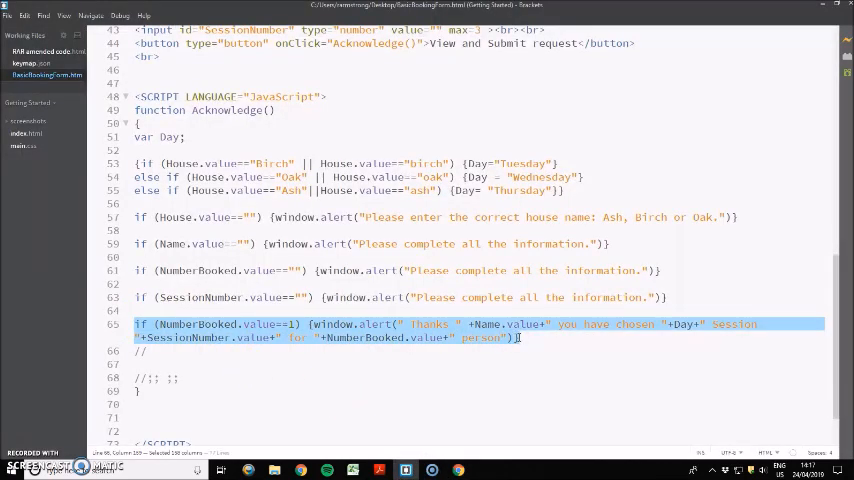
# - Add an else branch alerting the thank-you message ending in 'people', then switch to Chrome
pyautogui.click(545, 338)
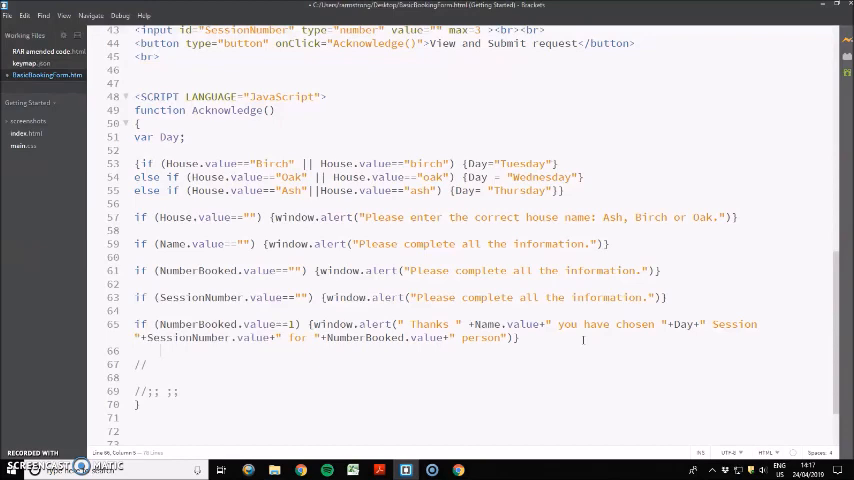
pyautogui.scroll(3)
pyautogui.write('{window.alert(" Thanks " +Name.value+" you have chosen "+Day+" Session "+SessionNumber.value+" for "+NumberBooked.value+" people")}')
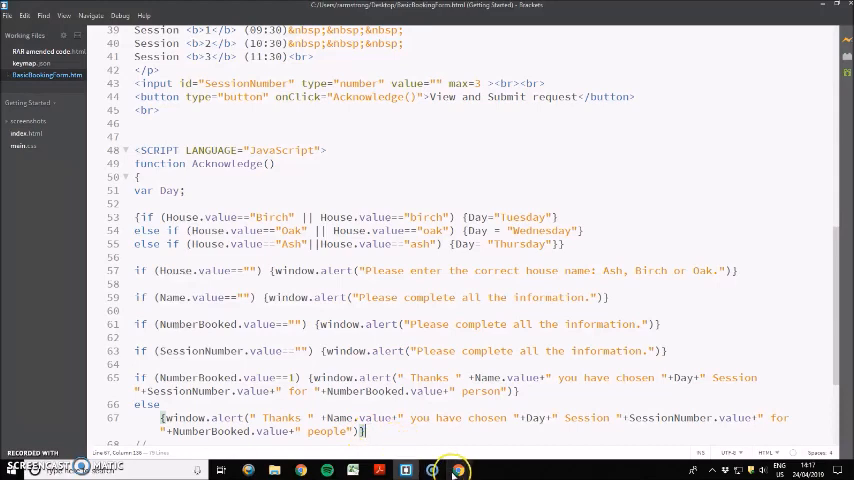
pyautogui.click(453, 470)
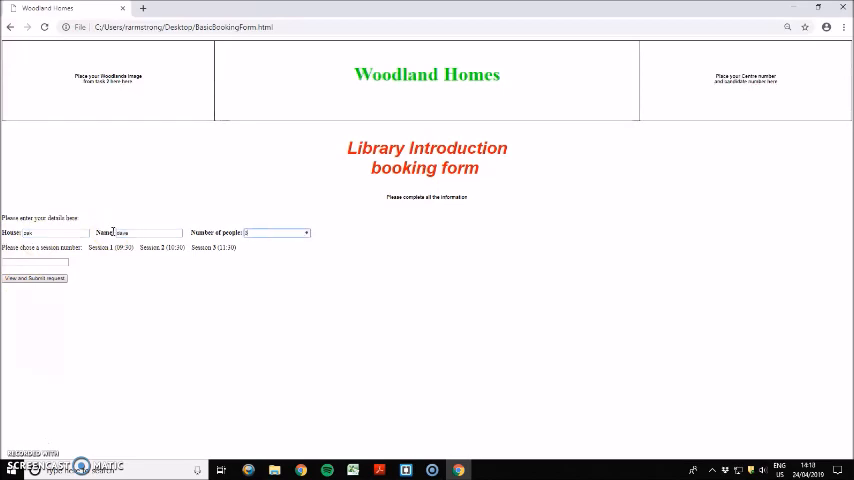
# - Submit the booking for 3 people and dismiss the plural thank-you alert
pyautogui.click(35, 278)
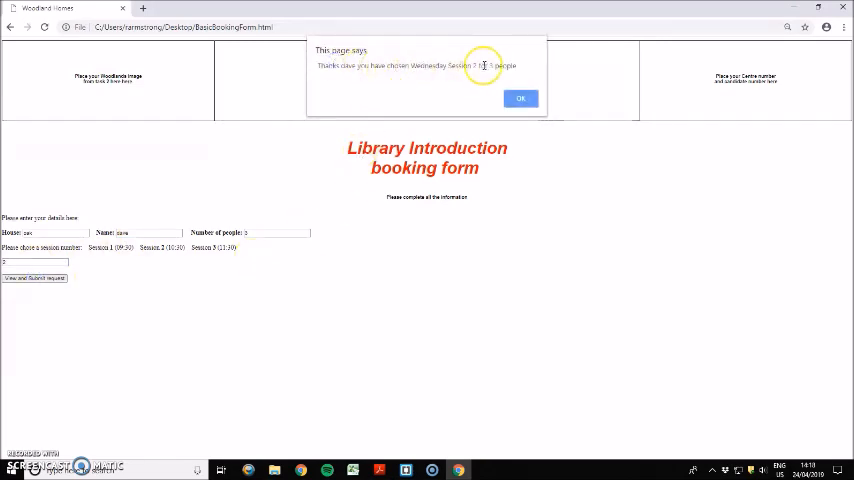
pyautogui.click(520, 98)
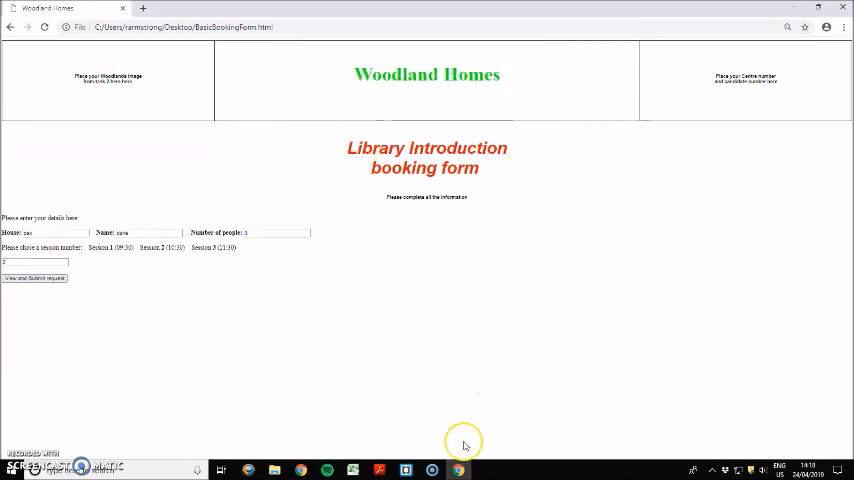